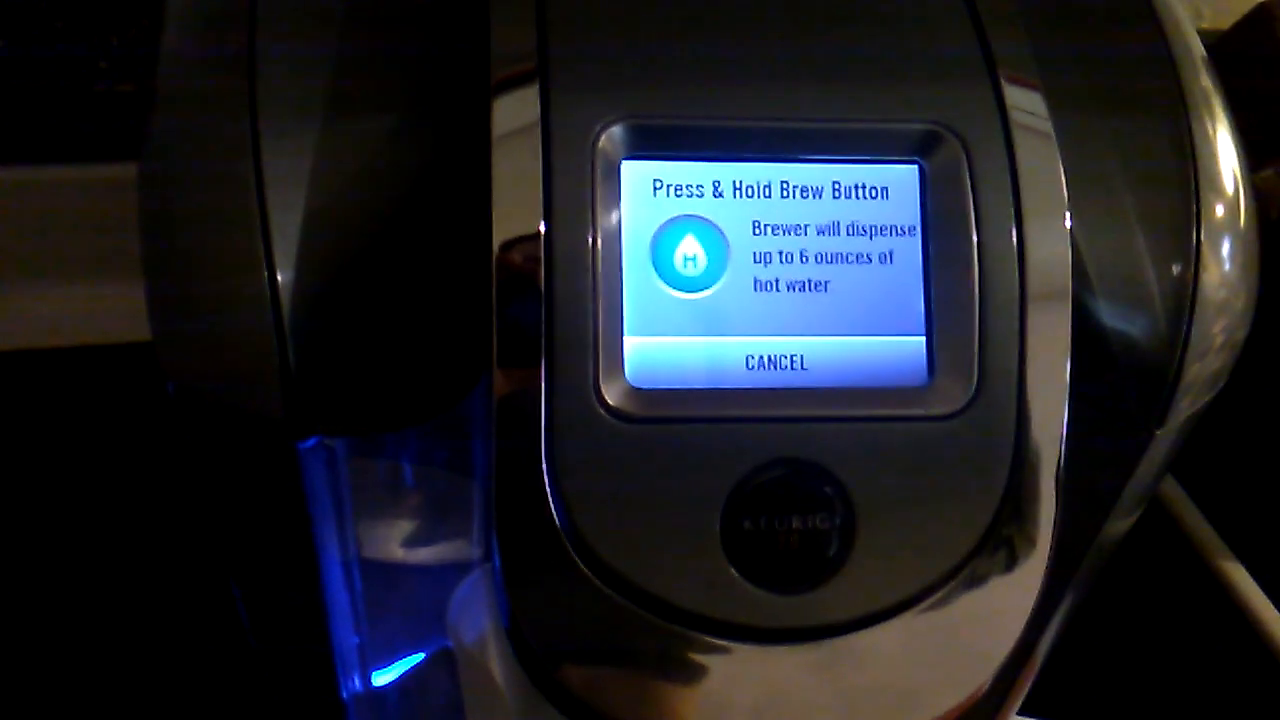
{"action": "left_click", "coordinate": [688, 256]}
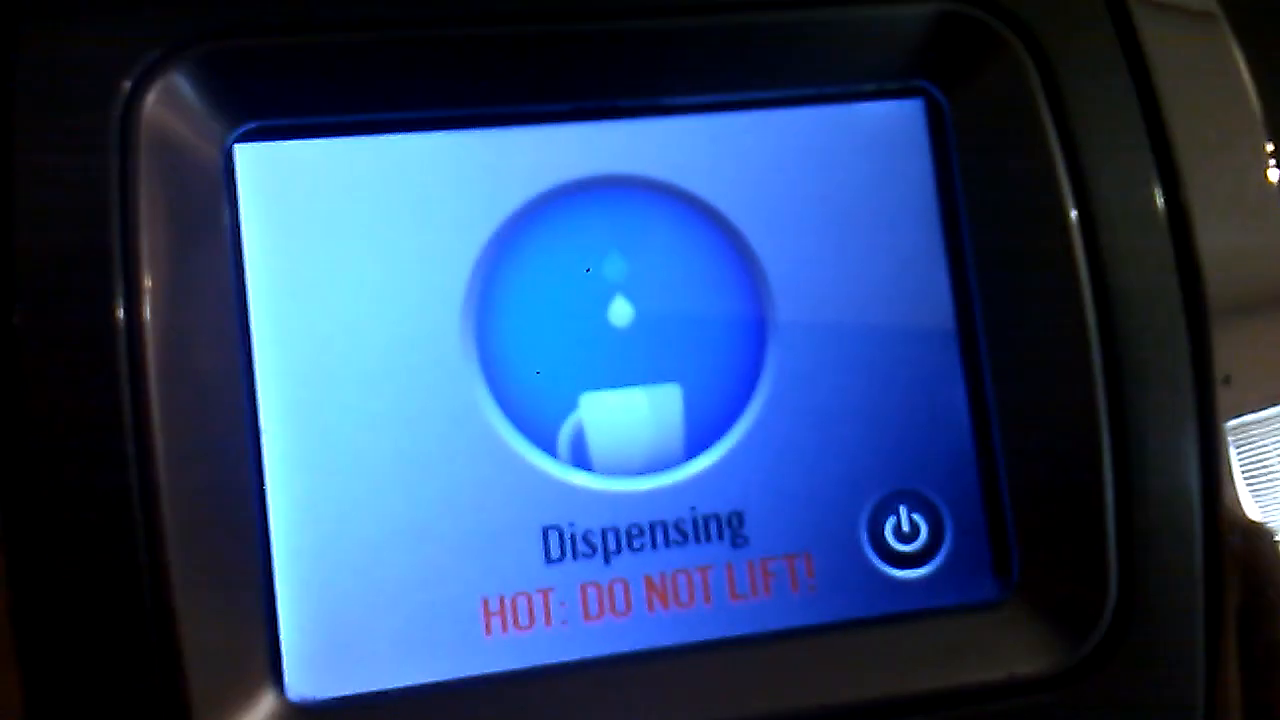